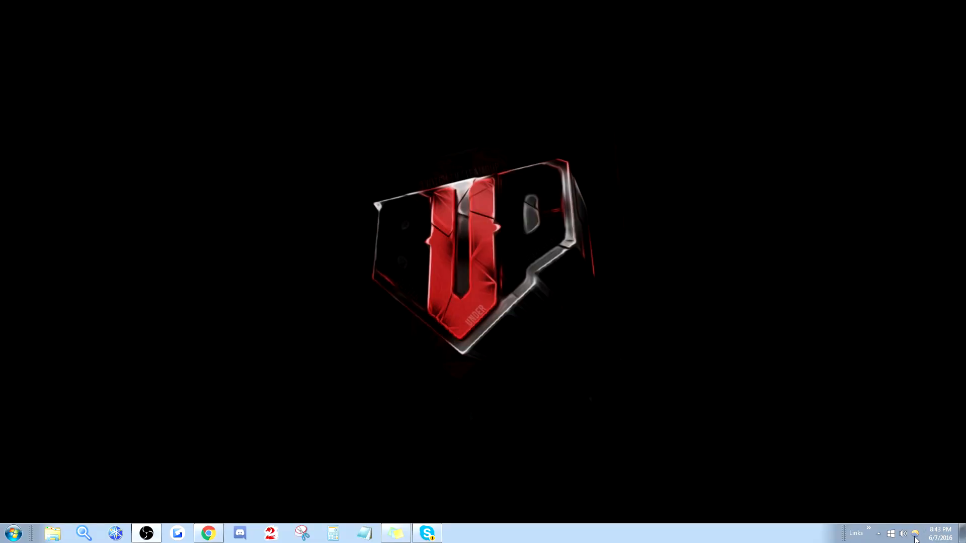
# Open the Blue Snowball microphone's properties from the Recording devices list.
pyautogui.rightClick(903, 533)
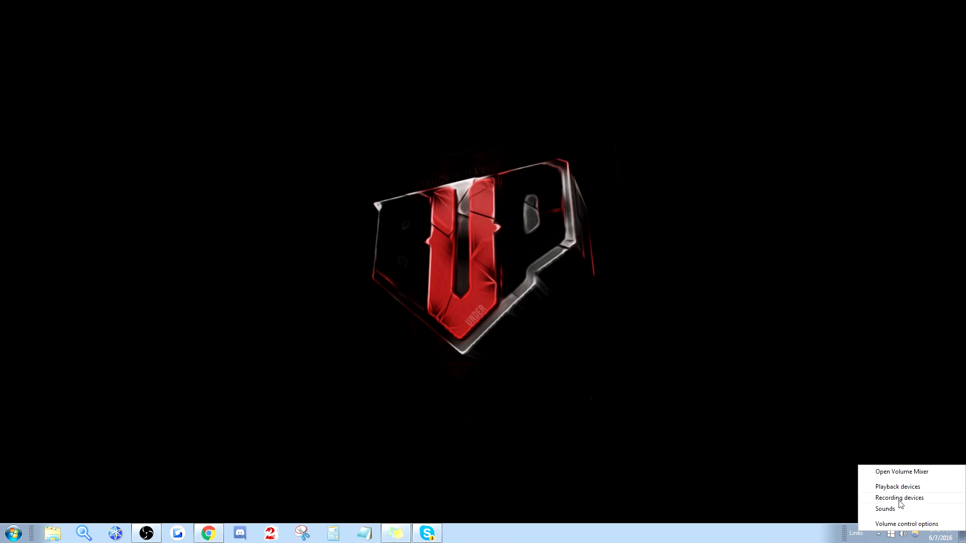
pyautogui.click(899, 497)
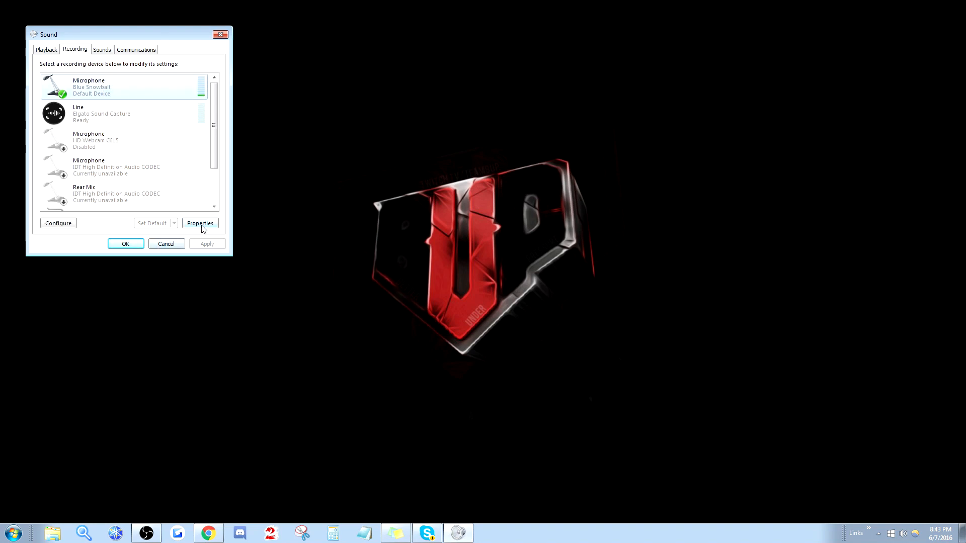
pyautogui.click(200, 223)
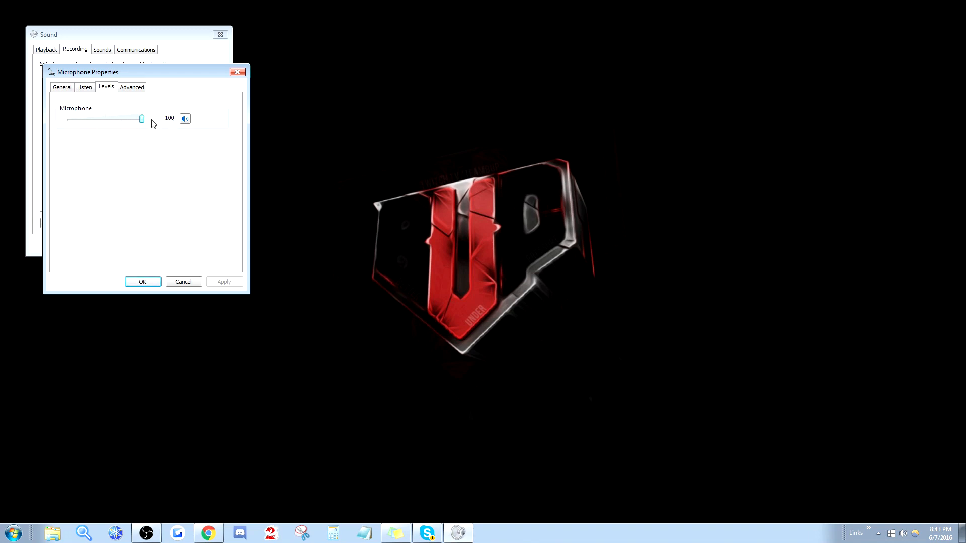
# On the Advanced tab, leave 'Allow applications to take exclusive control' unchecked.
pyautogui.click(132, 87)
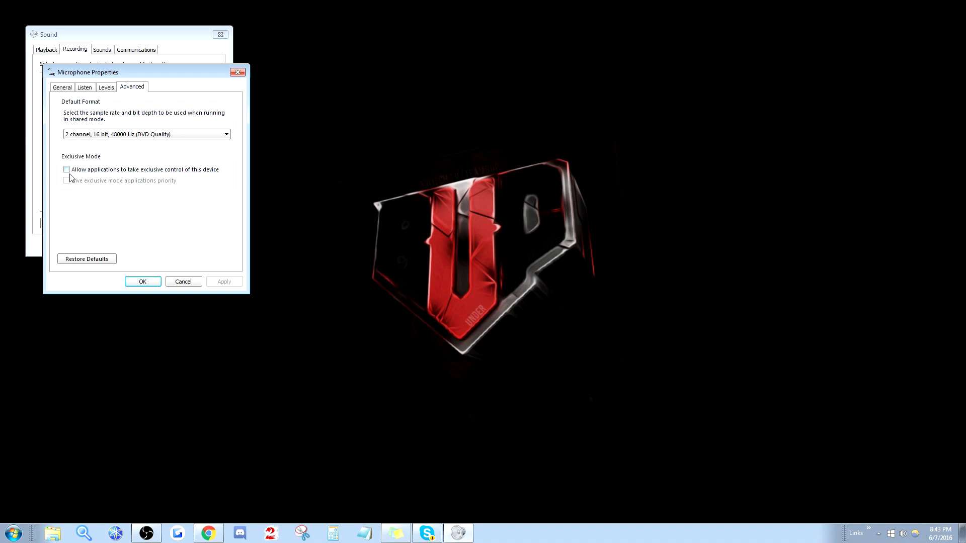
pyautogui.moveTo(156, 176)
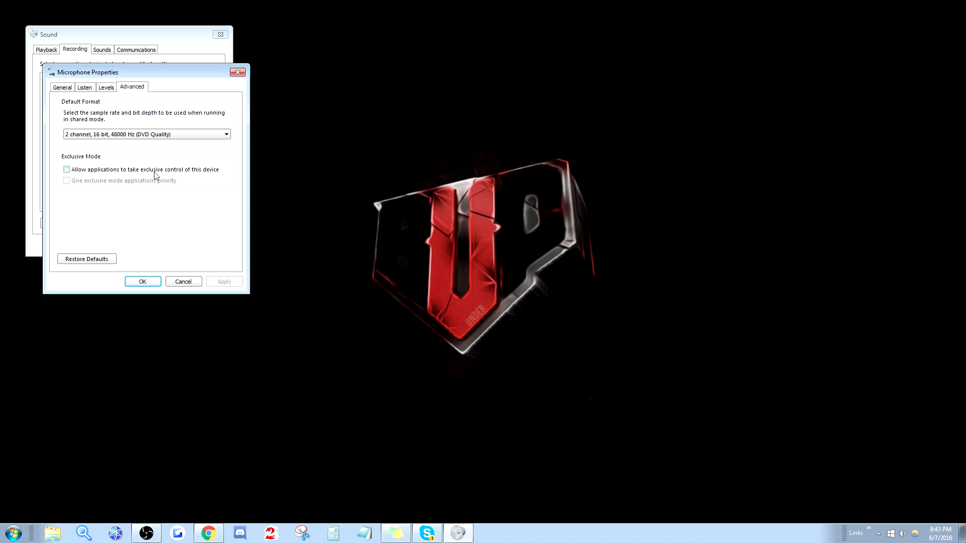
pyautogui.click(66, 170)
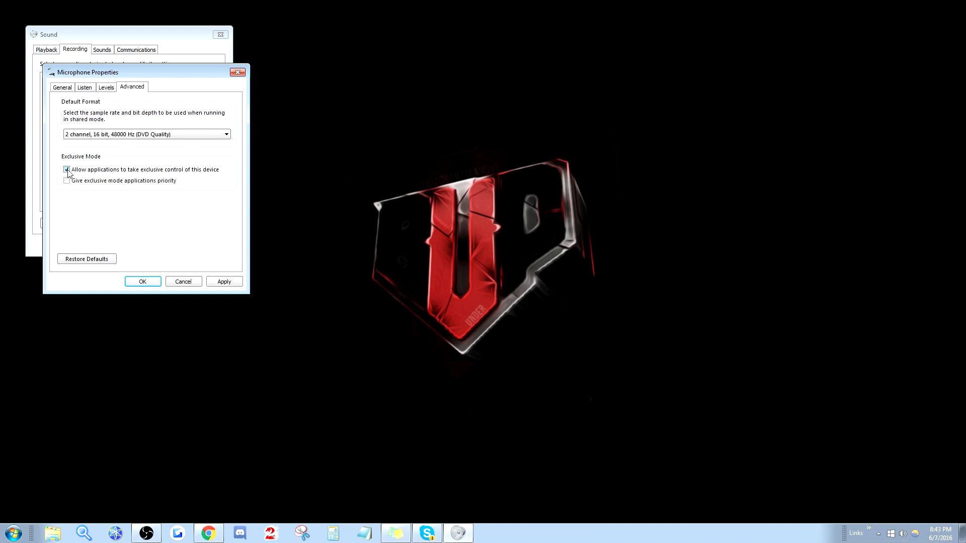
pyautogui.click(67, 169)
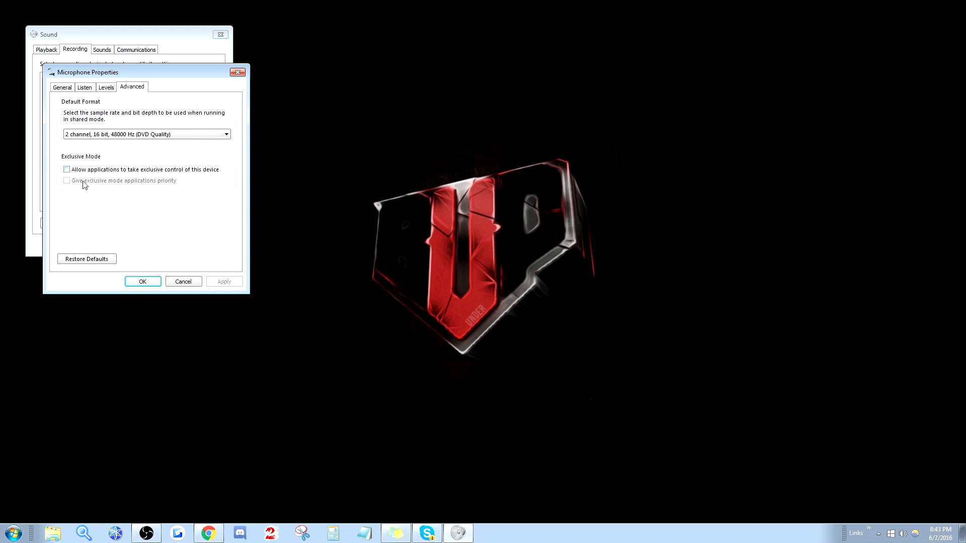
pyautogui.moveTo(113, 159)
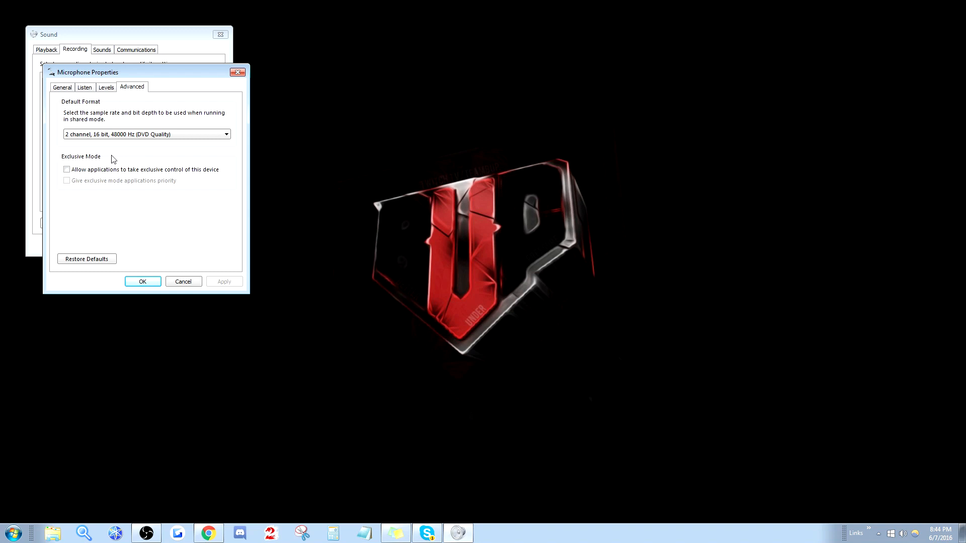
pyautogui.moveTo(101, 161)
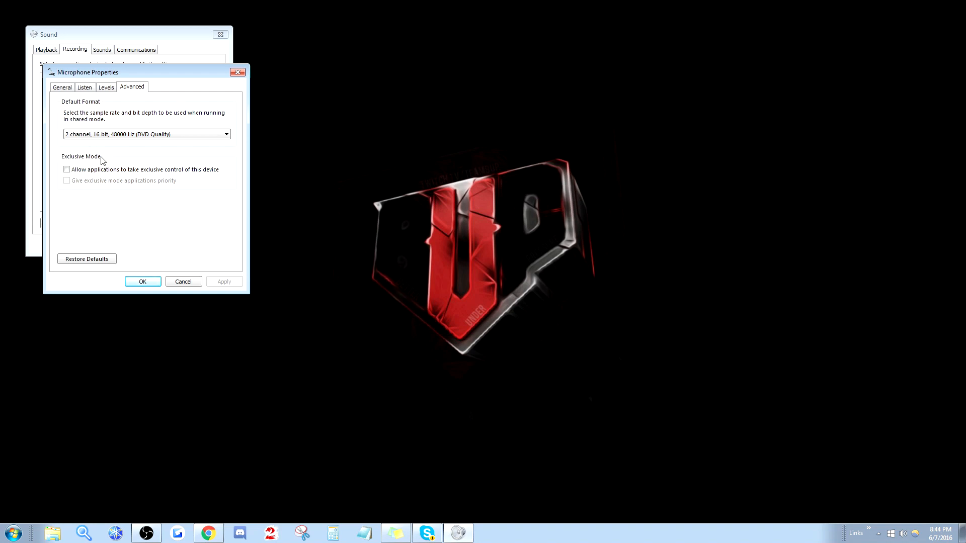
pyautogui.moveTo(349, 261)
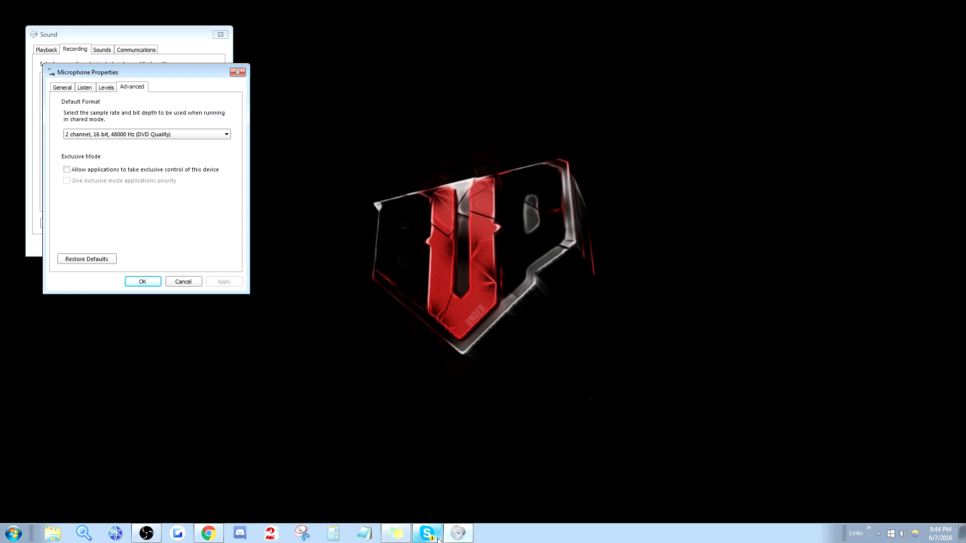
# Bring Skype to the front and open Options from the Tools menu.
pyautogui.click(428, 533)
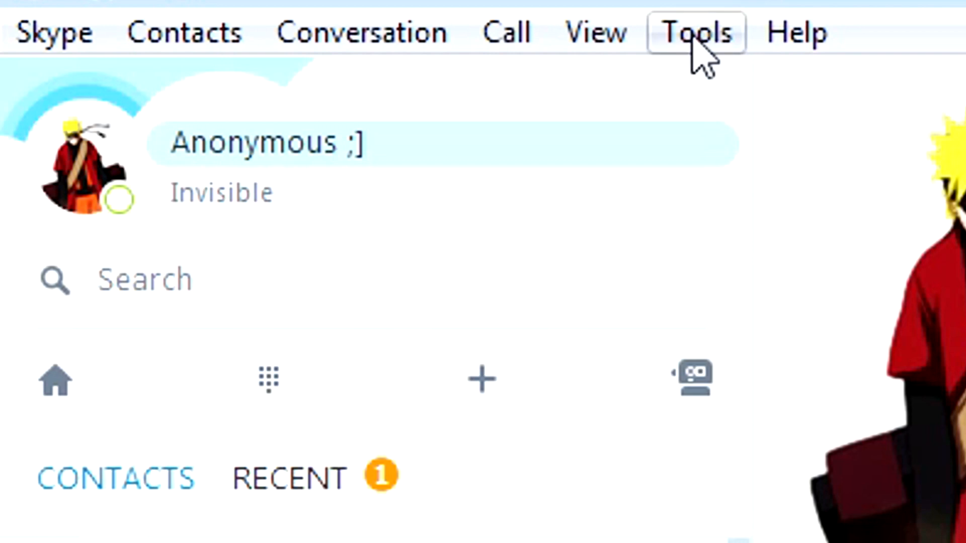
pyautogui.click(695, 32)
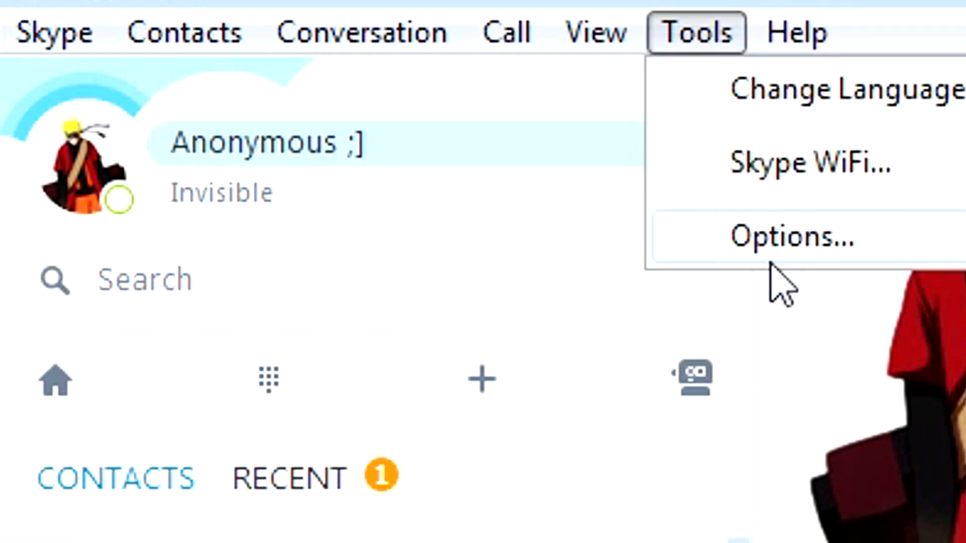
pyautogui.click(791, 236)
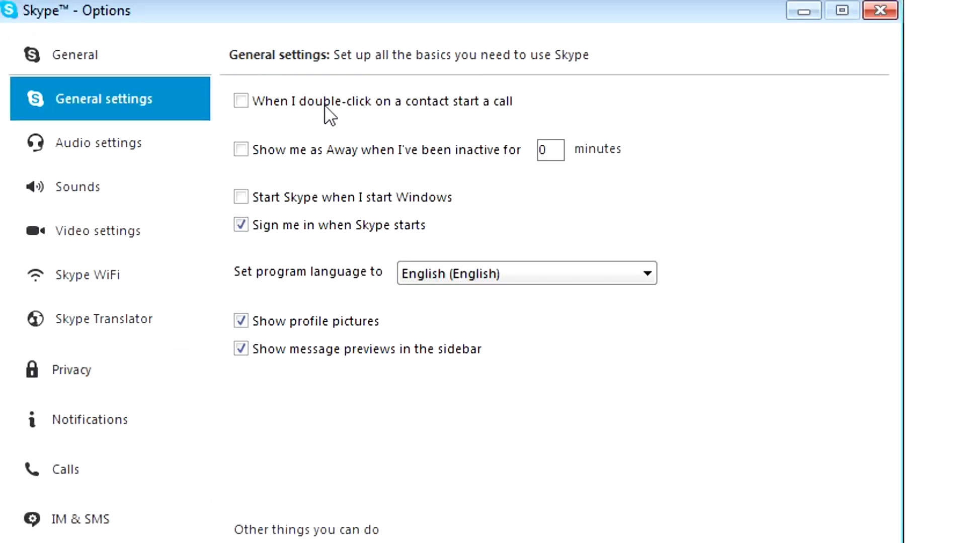
# Open Skype's Audio settings page, with both automatic adjustment options unchecked.
pyautogui.click(99, 142)
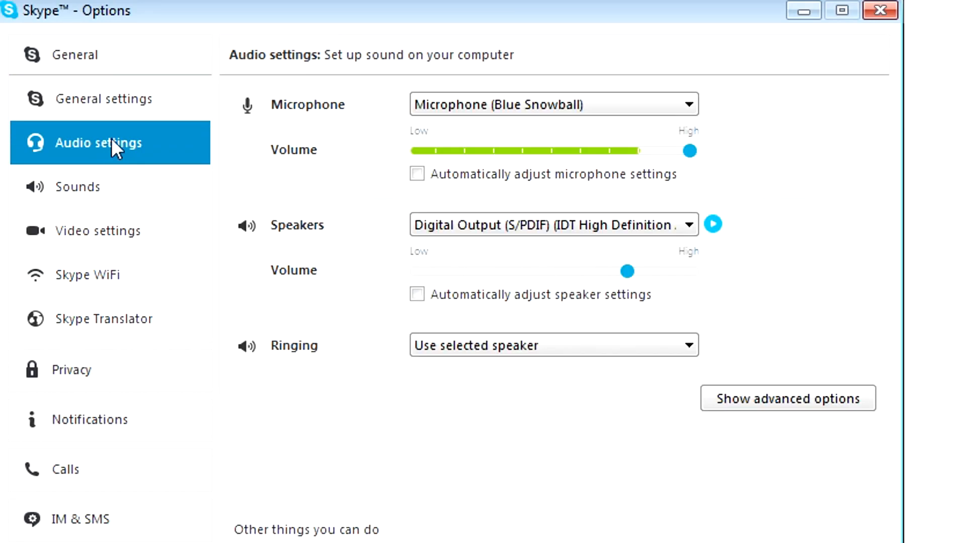
pyautogui.moveTo(428, 193)
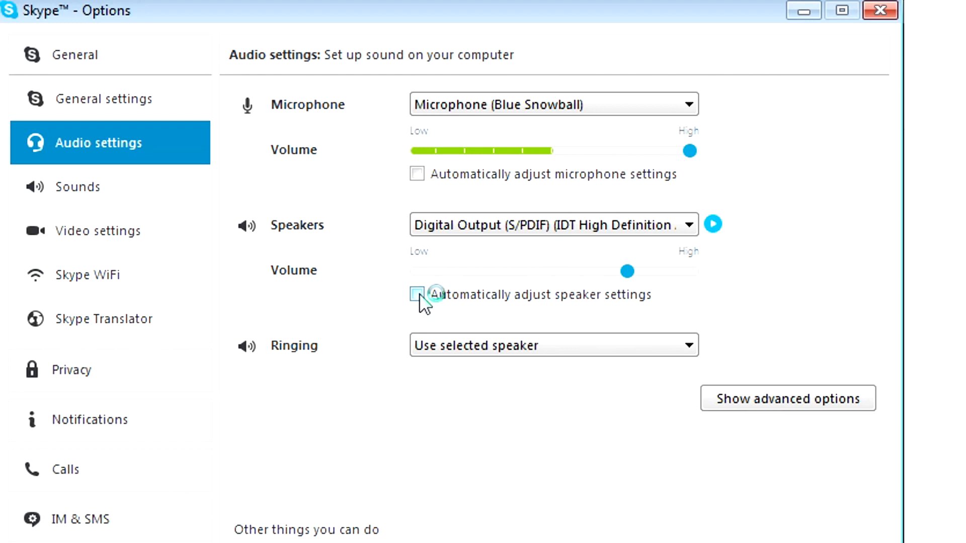
pyautogui.moveTo(417, 175)
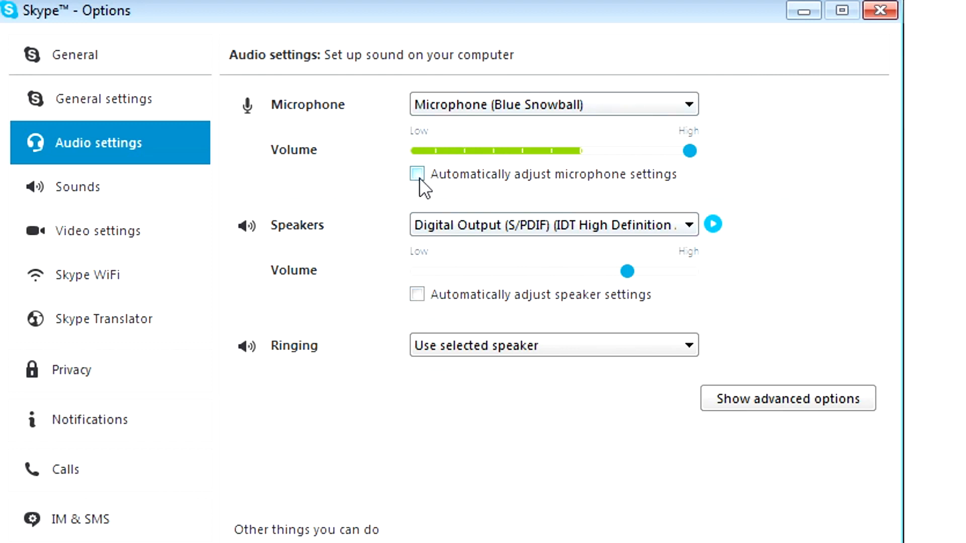